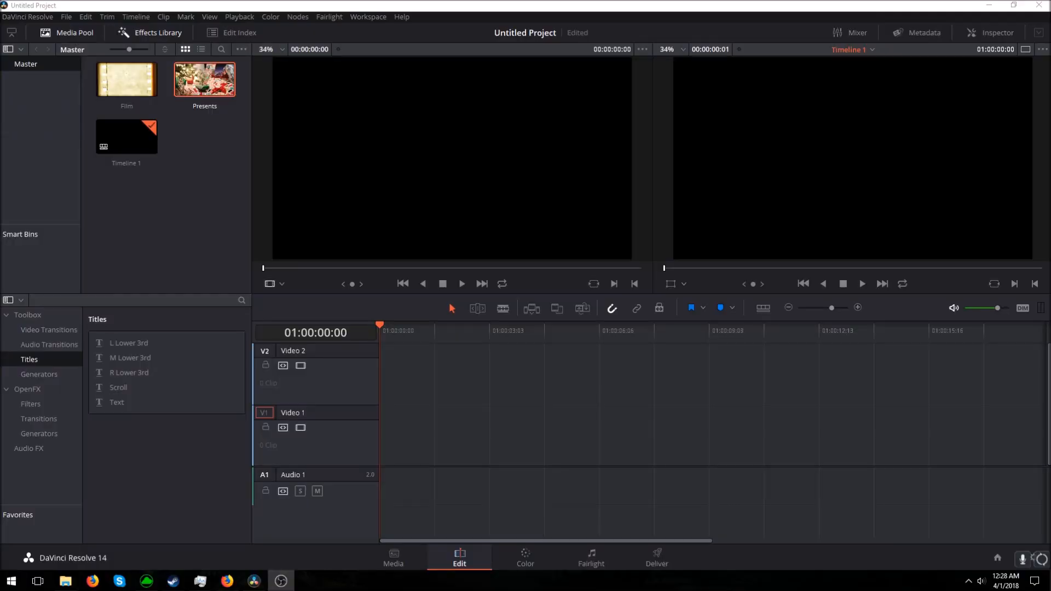
{"action": "mouse_move", "coordinate": [586, 295]}
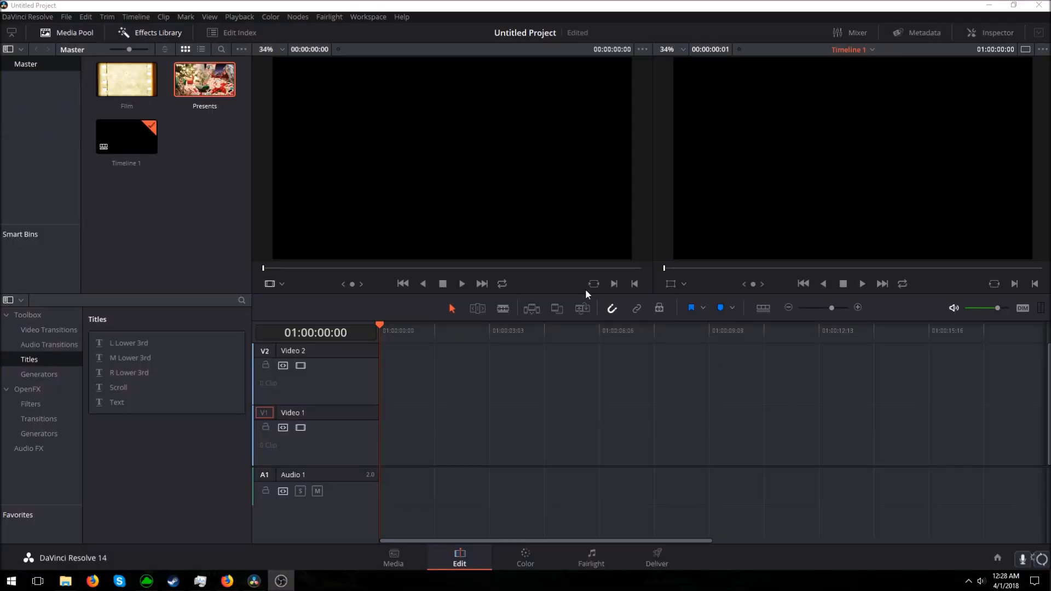
{"action": "mouse_move", "coordinate": [211, 154]}
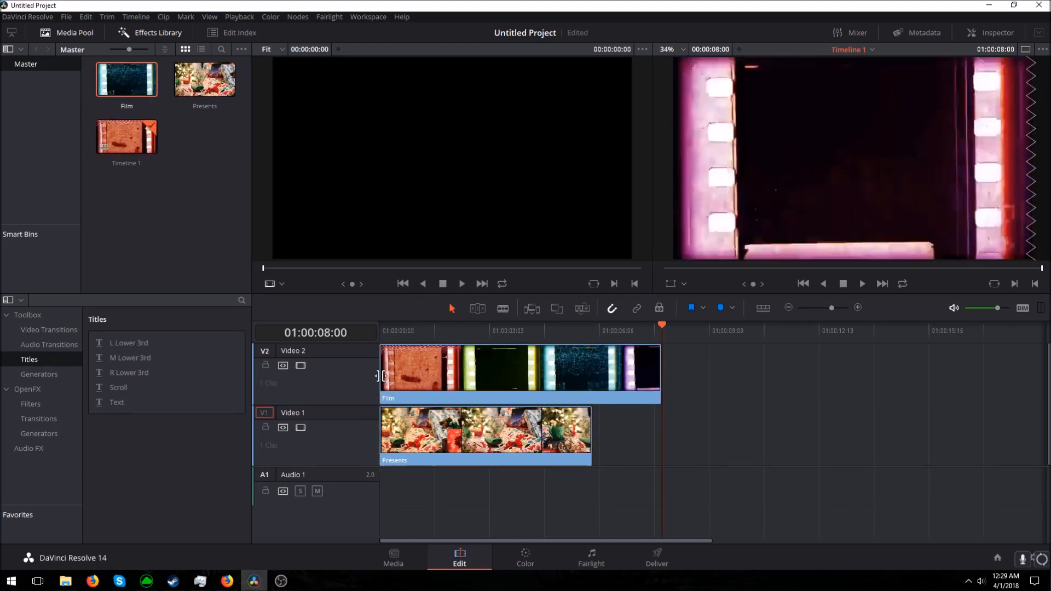
Scrub the playhead back near the timeline start to preview Film over Presents
{"action": "left_click", "coordinate": [619, 329]}
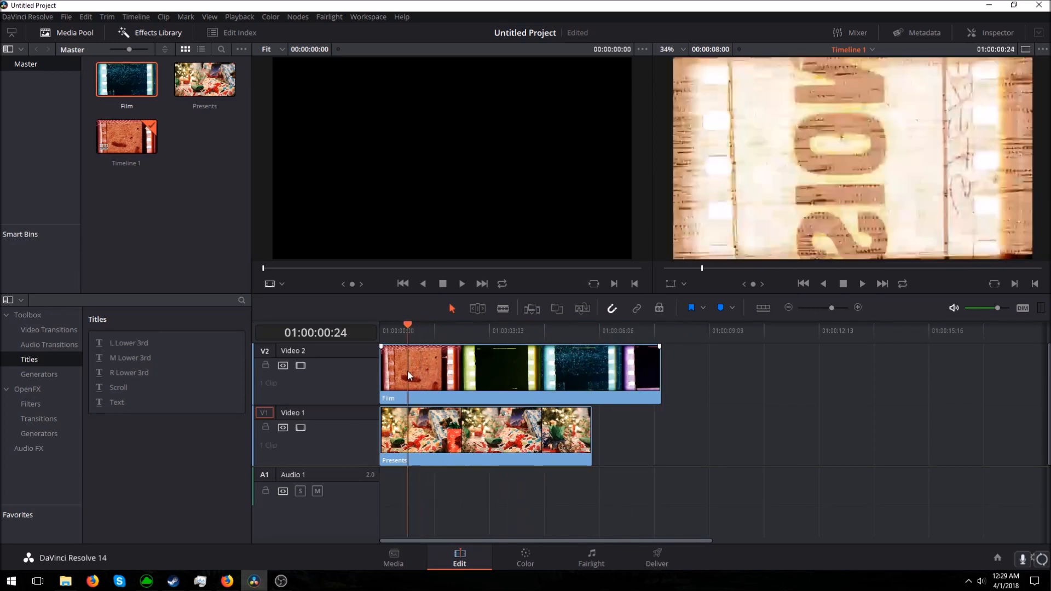
Select the Film clip on Video 2 and lower its Composite Opacity to 29.40
{"action": "left_click", "coordinate": [438, 367]}
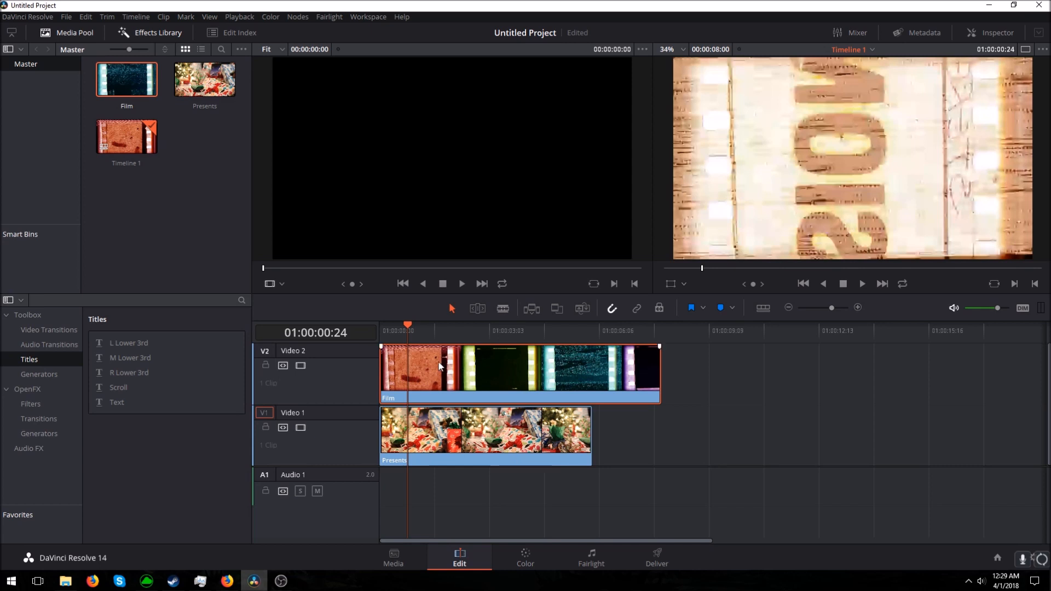
{"action": "mouse_move", "coordinate": [992, 120]}
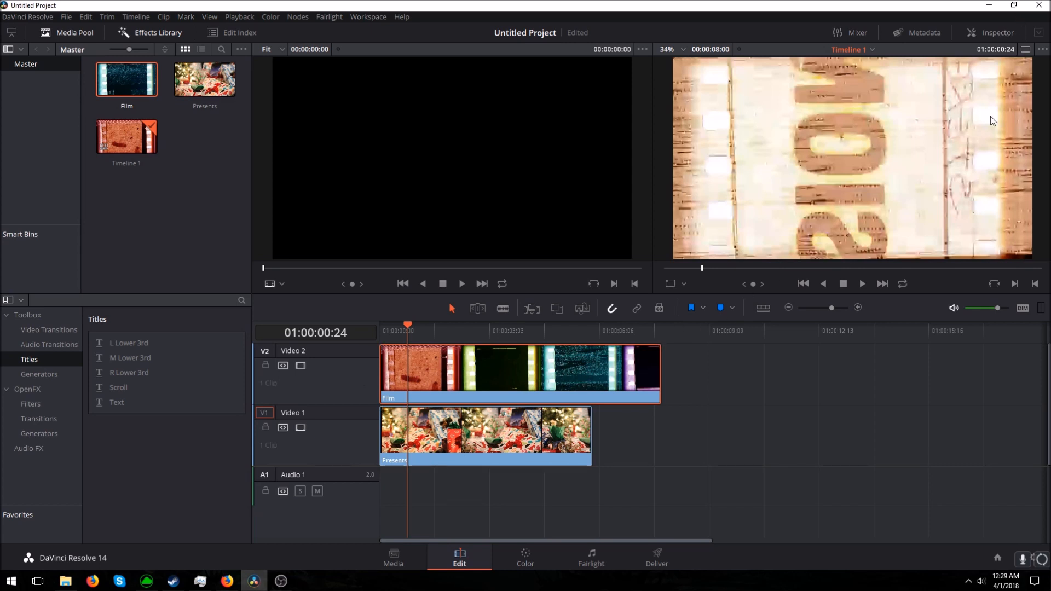
{"action": "left_click", "coordinate": [997, 33]}
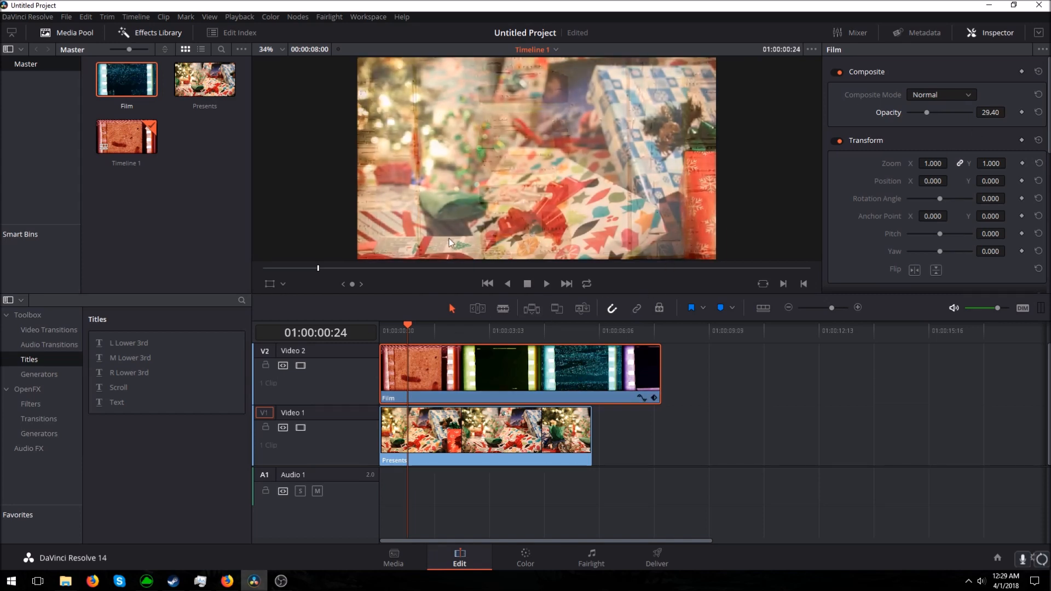
{"action": "left_click", "coordinate": [545, 283]}
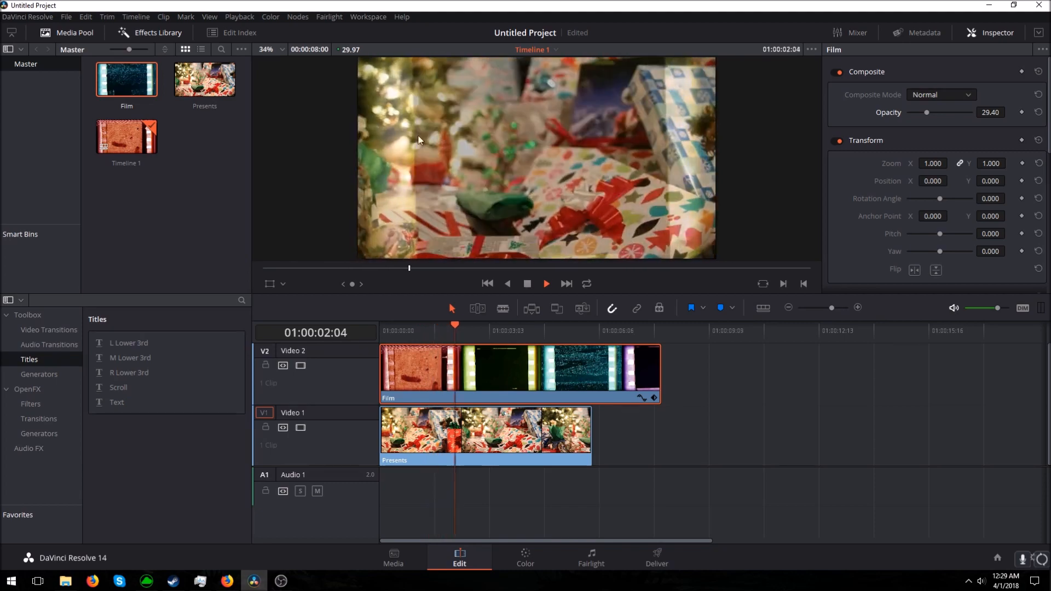
{"action": "left_click", "coordinate": [546, 284]}
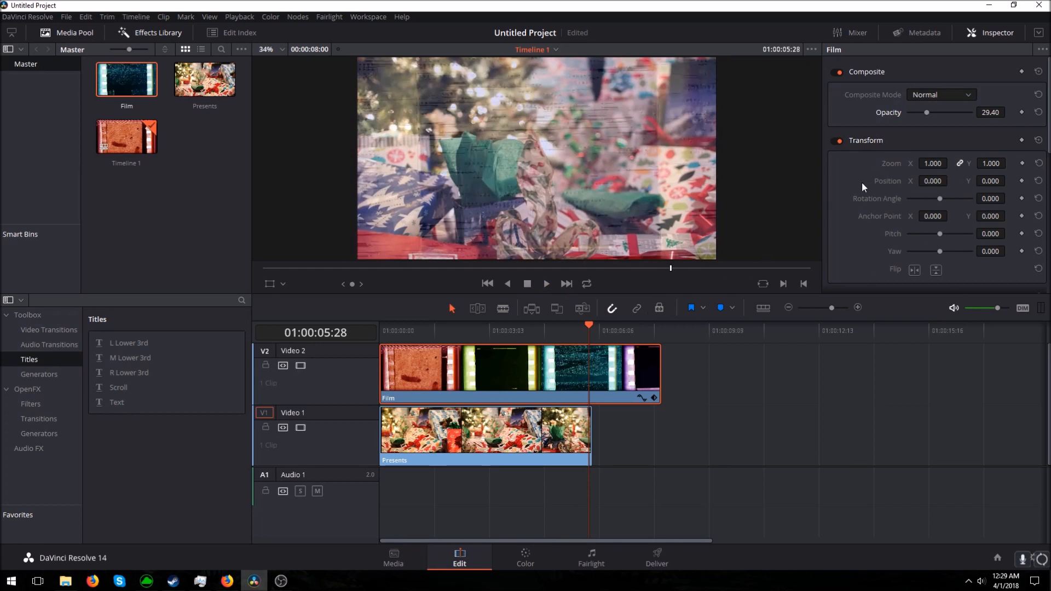
{"action": "scroll", "scroll_direction": "down", "scroll_amount": 3}
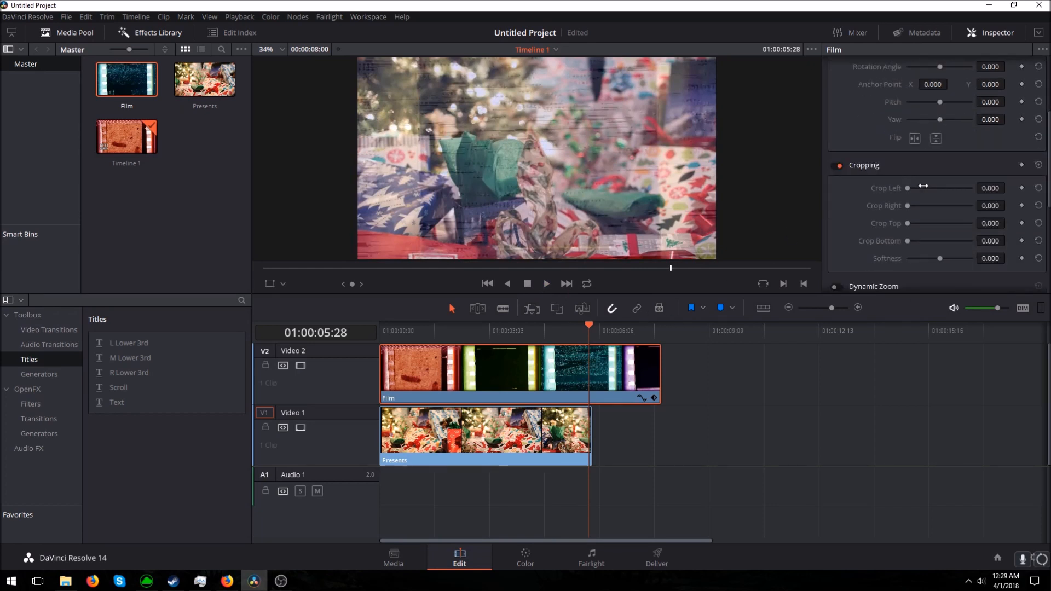
{"action": "scroll", "scroll_direction": "down", "scroll_amount": 3}
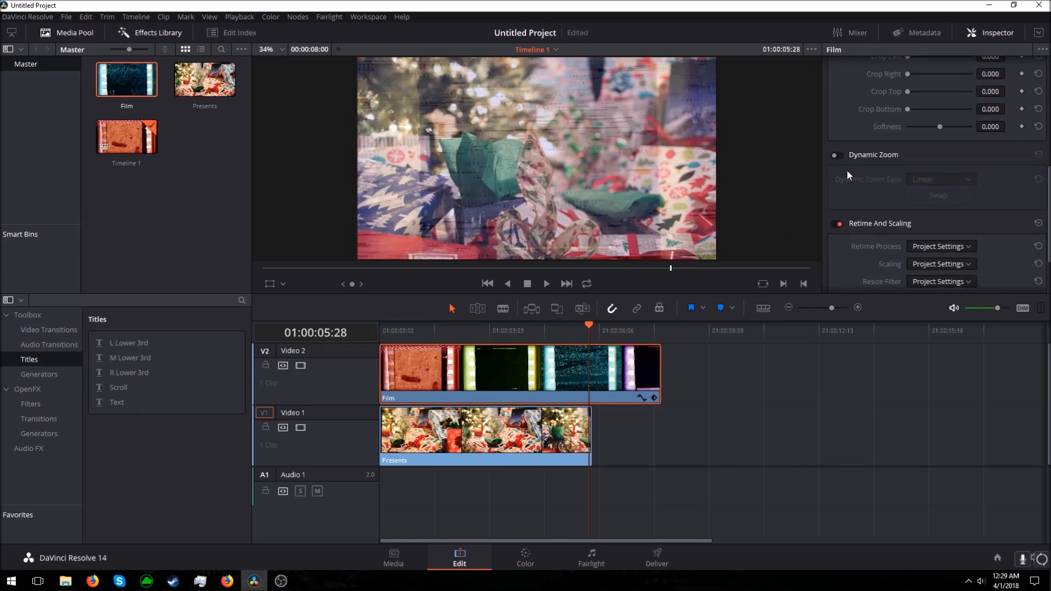